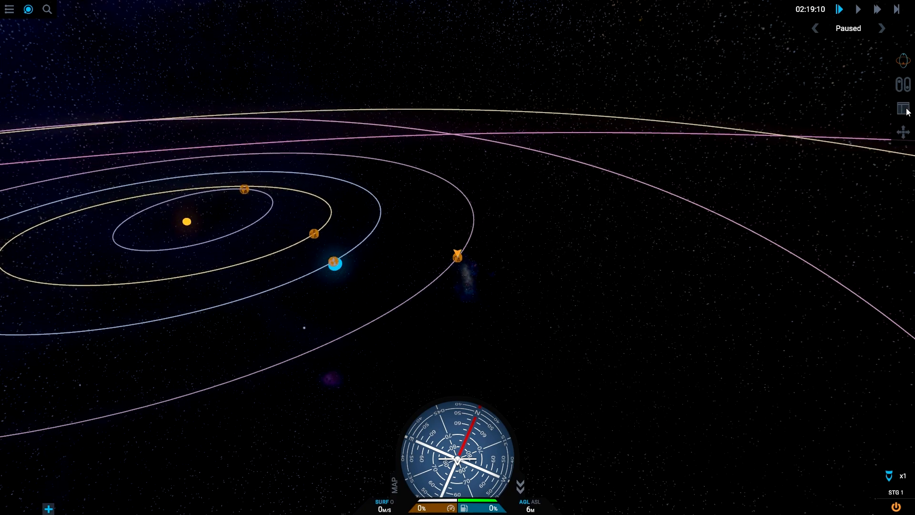
# Step: Focus the map on the player's rocket and home planet, then return to flight view
pyautogui.click(903, 108)
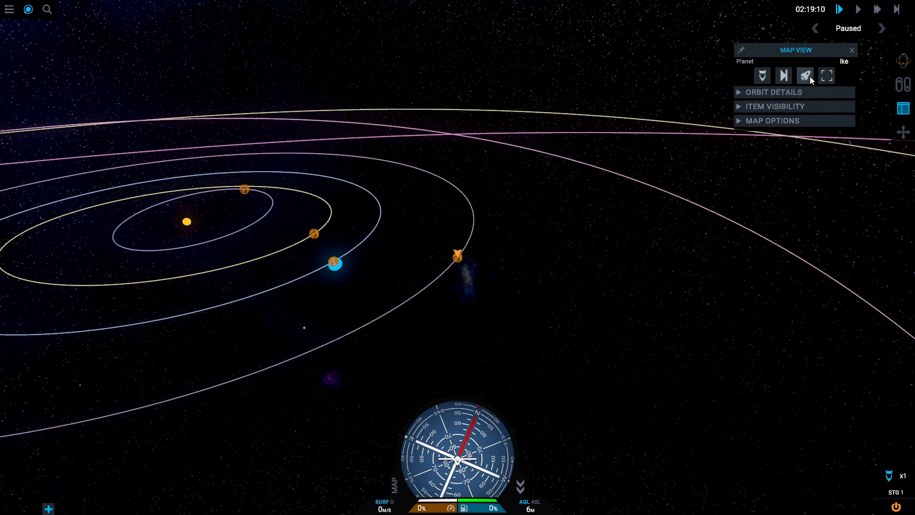
pyautogui.click(805, 75)
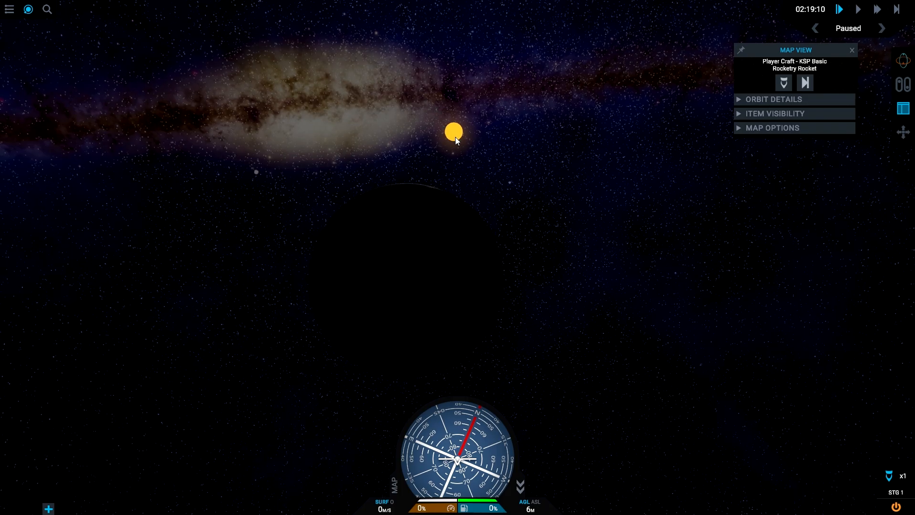
pyautogui.moveTo(471, 138)
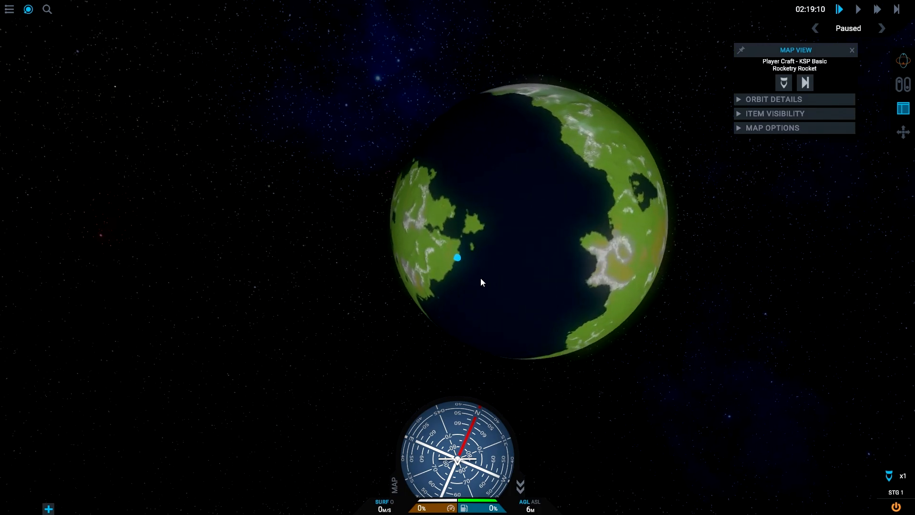
pyautogui.click(851, 50)
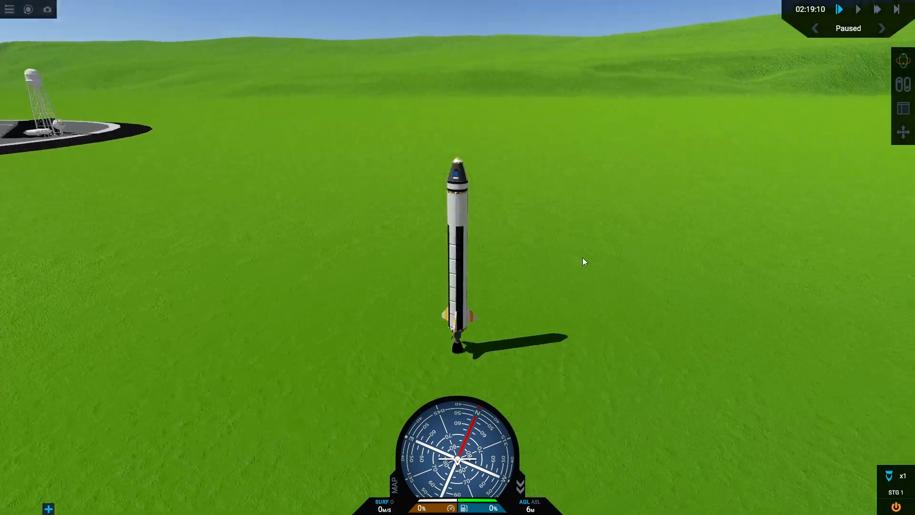
# Step: Resume the simulation and show the flight readouts with Orbit and Performance expanded
pyautogui.click(857, 10)
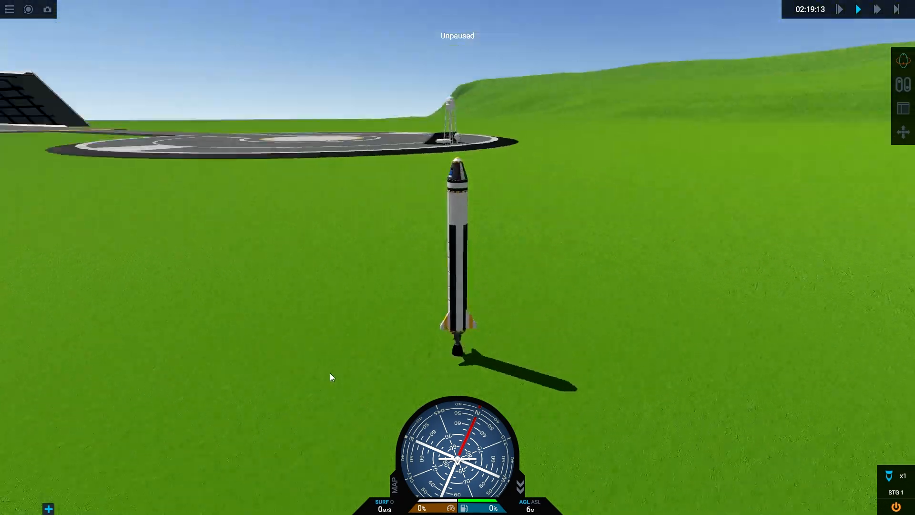
pyautogui.click(902, 109)
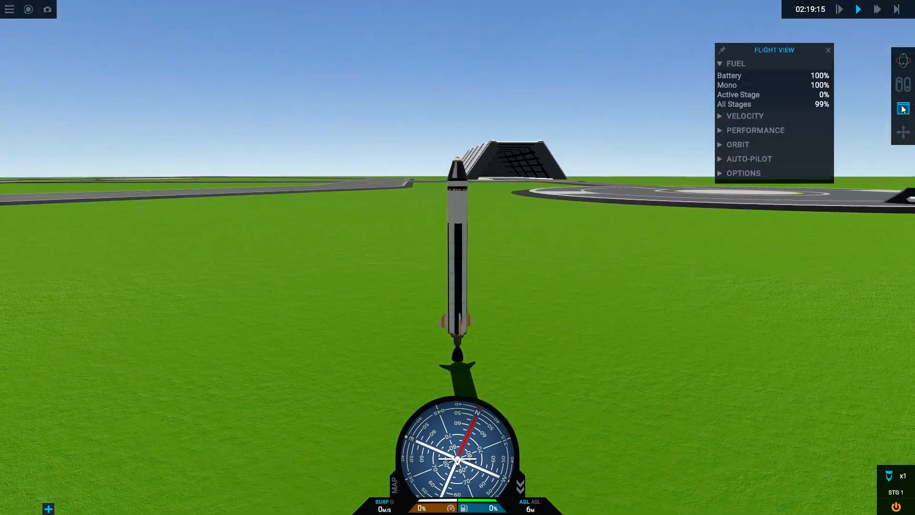
pyautogui.click(738, 144)
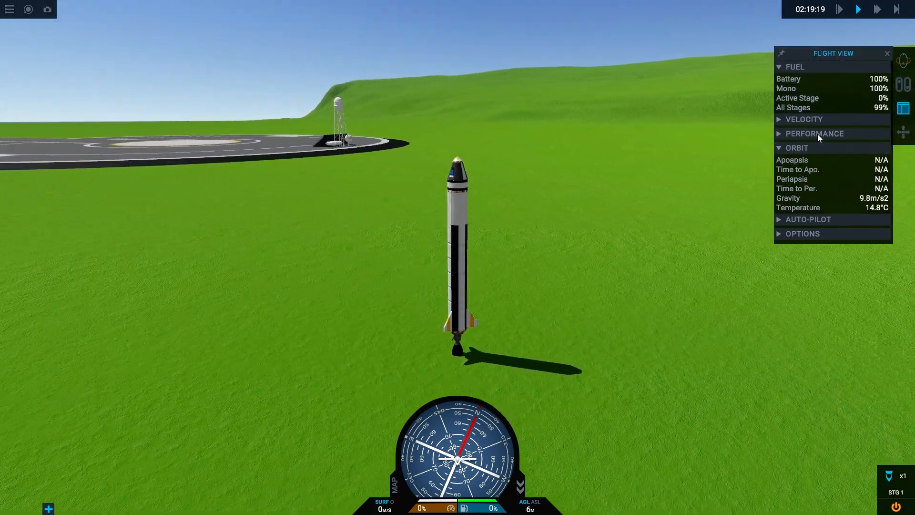
pyautogui.click(814, 133)
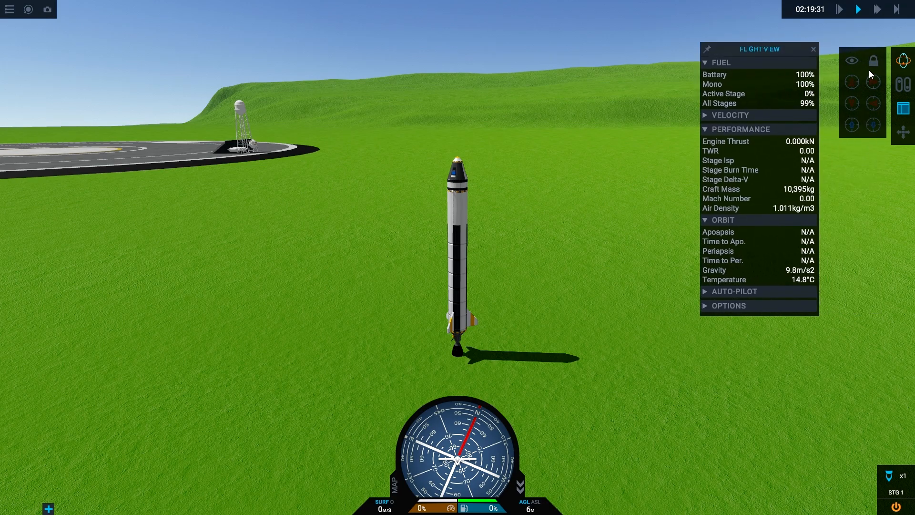
# Step: Lock the rocket's current heading with the autopilot
pyautogui.click(873, 60)
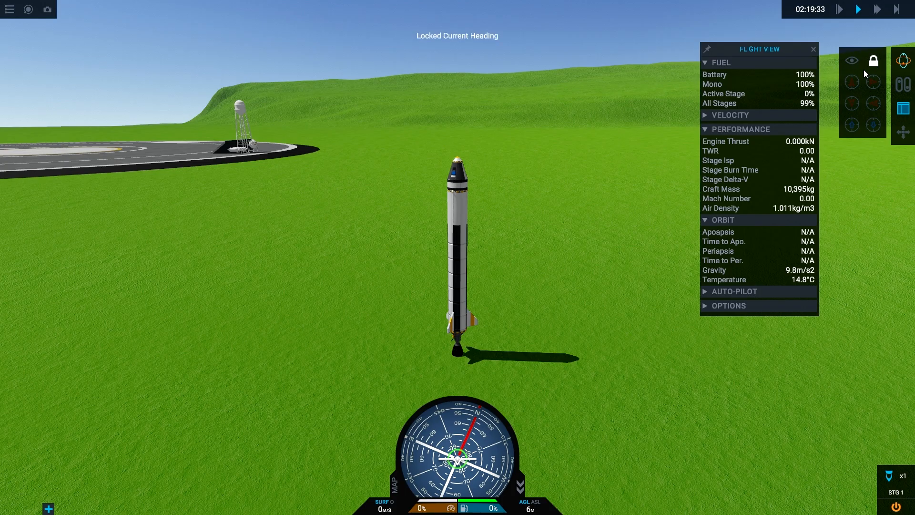
pyautogui.click(758, 49)
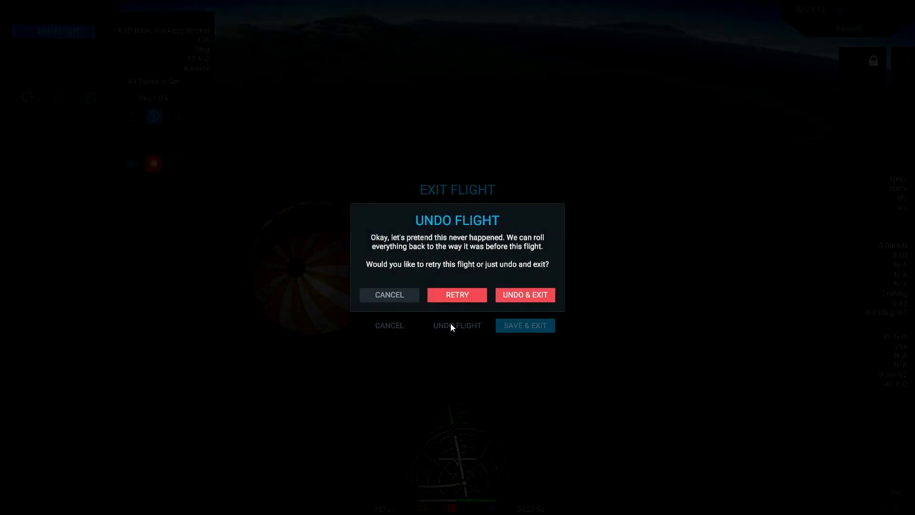
# Step: Retry the flight, then end it via the Flight Menu with Undo & Exit
pyautogui.click(457, 294)
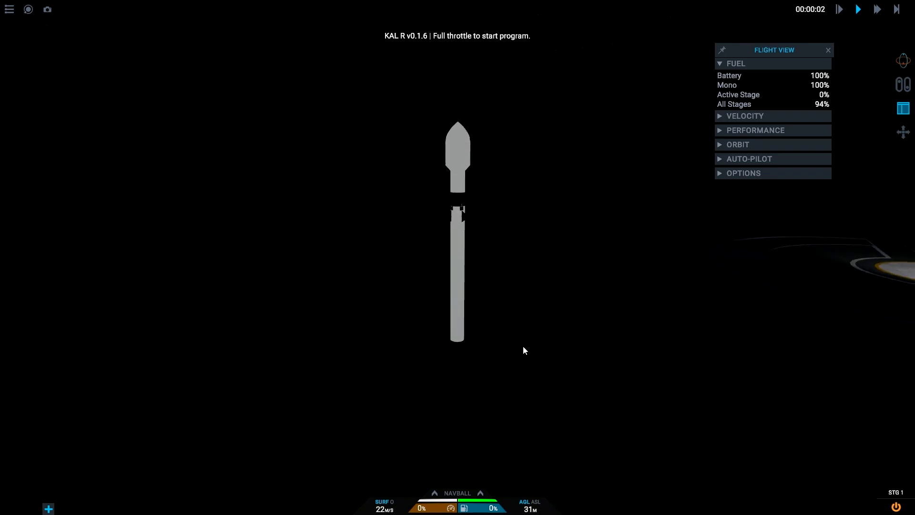
pyautogui.click(8, 8)
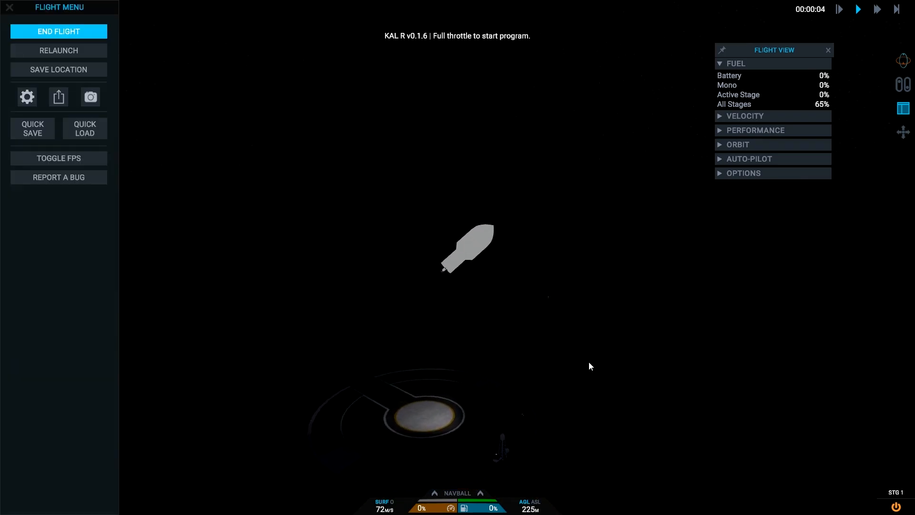
pyautogui.click(58, 31)
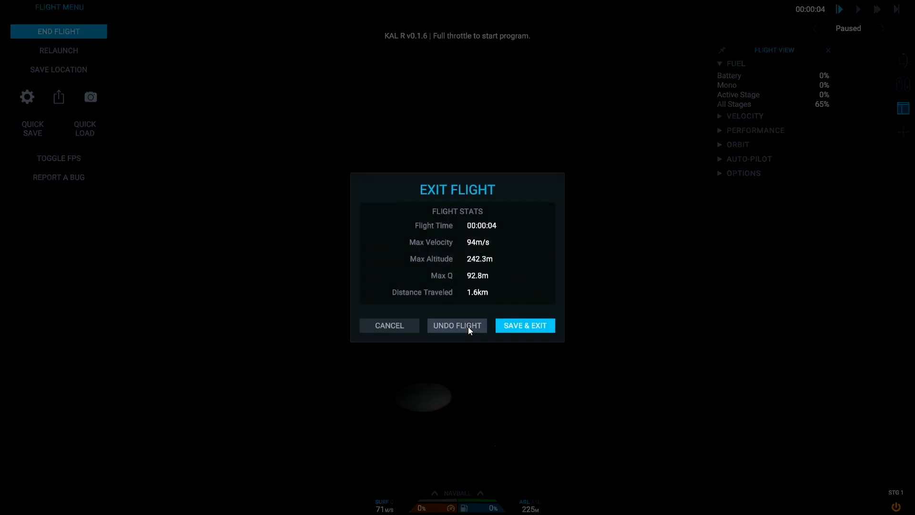
pyautogui.click(457, 325)
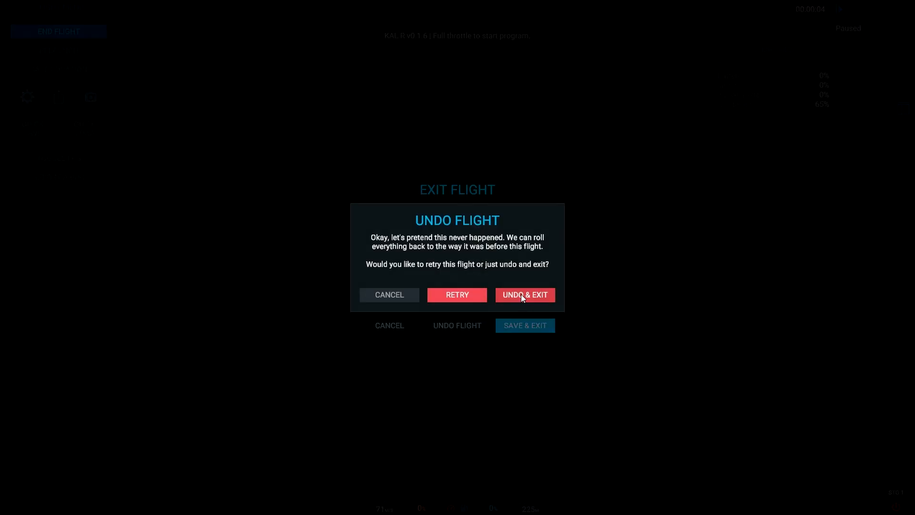
pyautogui.click(523, 294)
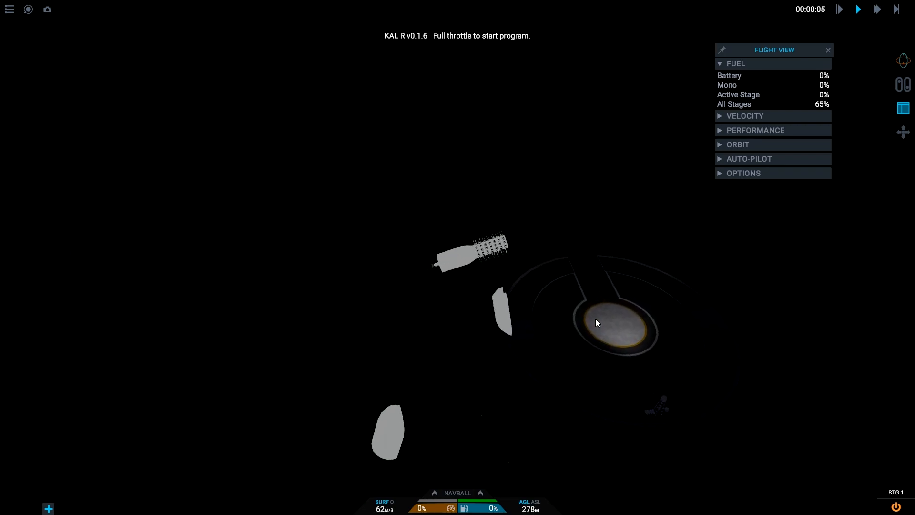
pyautogui.click(9, 9)
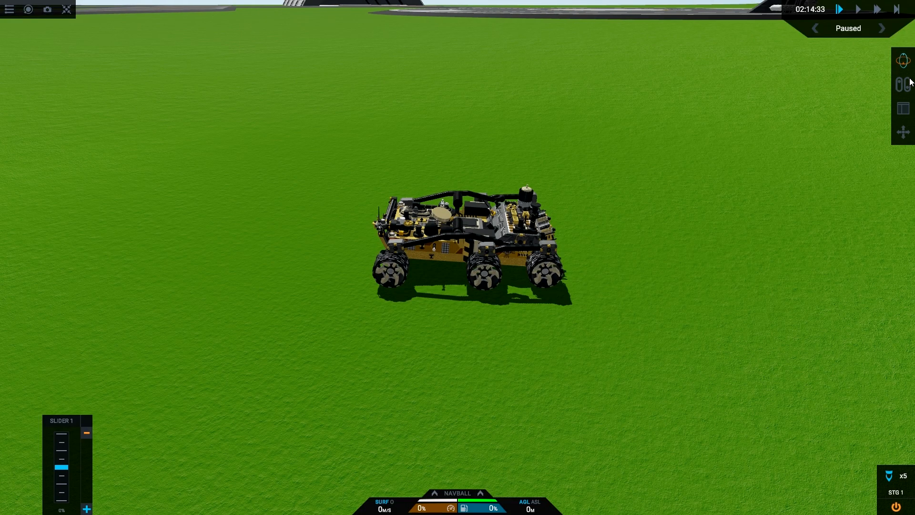
# Step: In activation groups, set Slider 1 to 100% and toggle Landing Gear (group 8) off
pyautogui.click(902, 83)
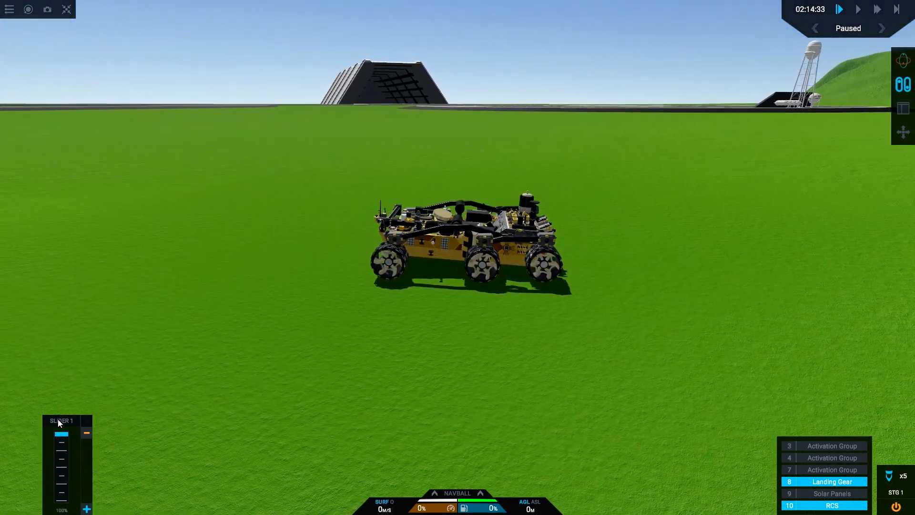
pyautogui.click(824, 445)
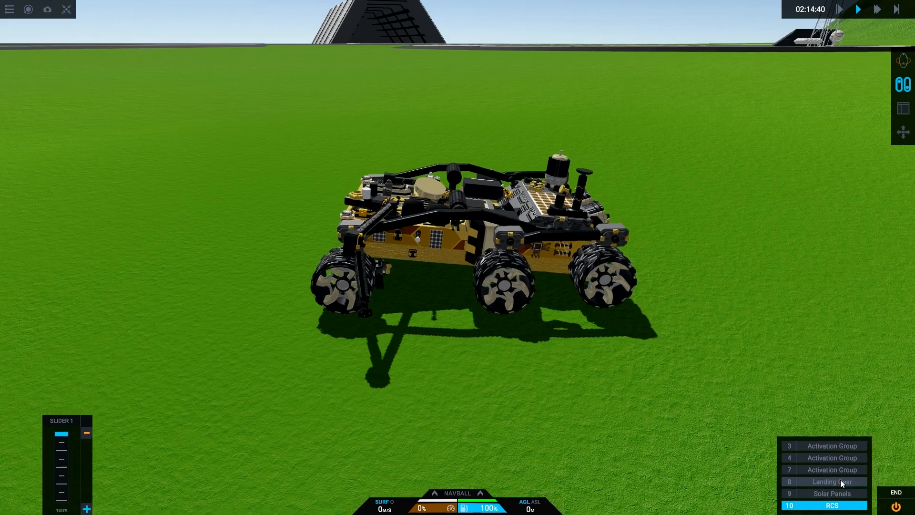
pyautogui.click(832, 481)
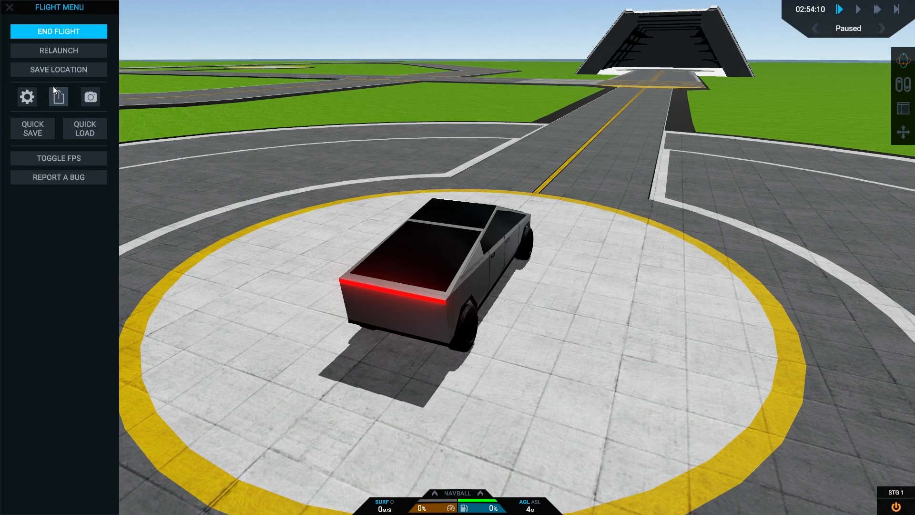
# Step: Save the current pad position as the launch location 'Launch'
pyautogui.click(58, 68)
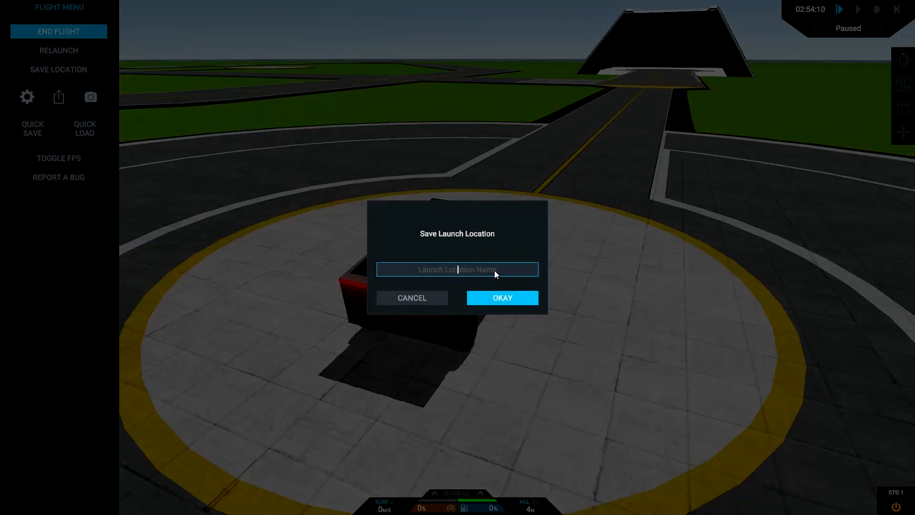
pyautogui.write('Launch')
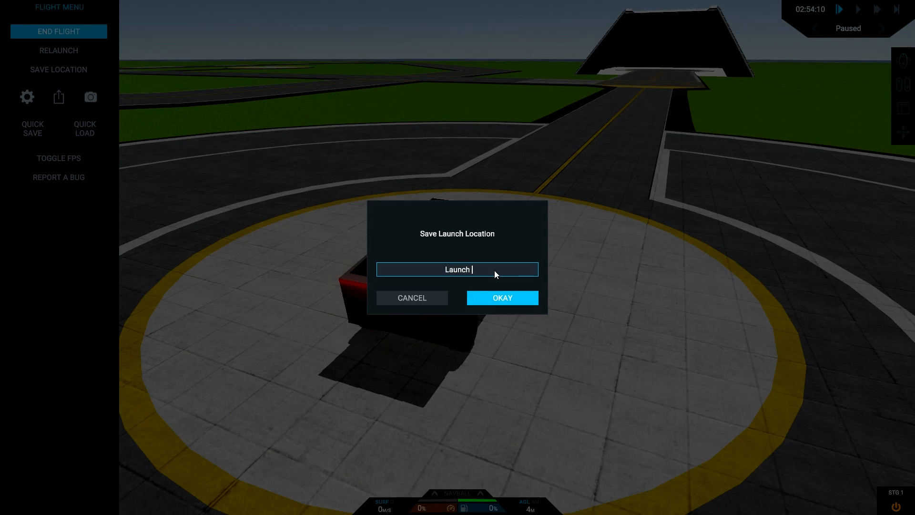
pyautogui.click(501, 298)
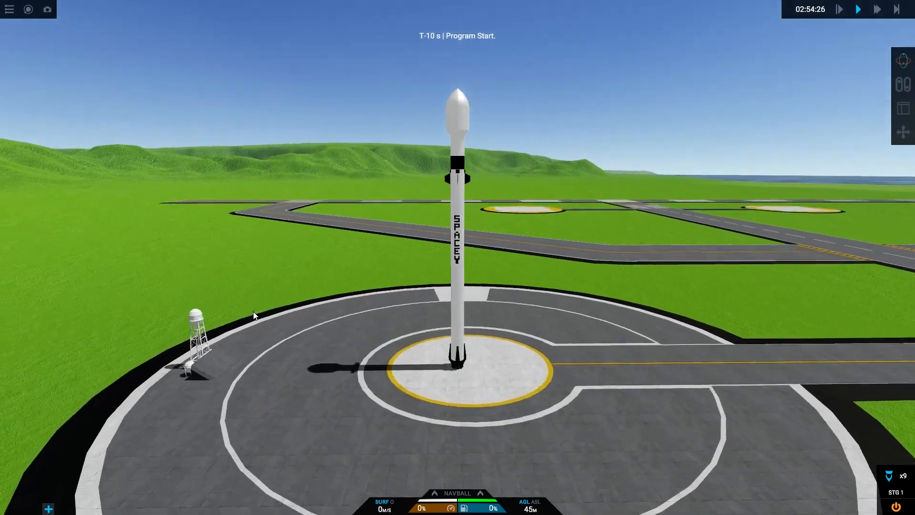
# Step: Show the Flight View readouts and expand the Performance section during ascent
pyautogui.click(902, 108)
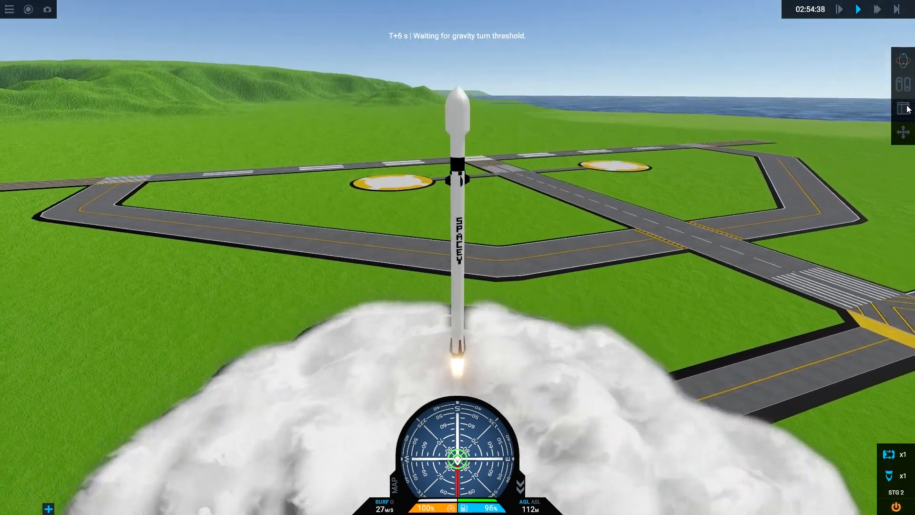
pyautogui.click(902, 108)
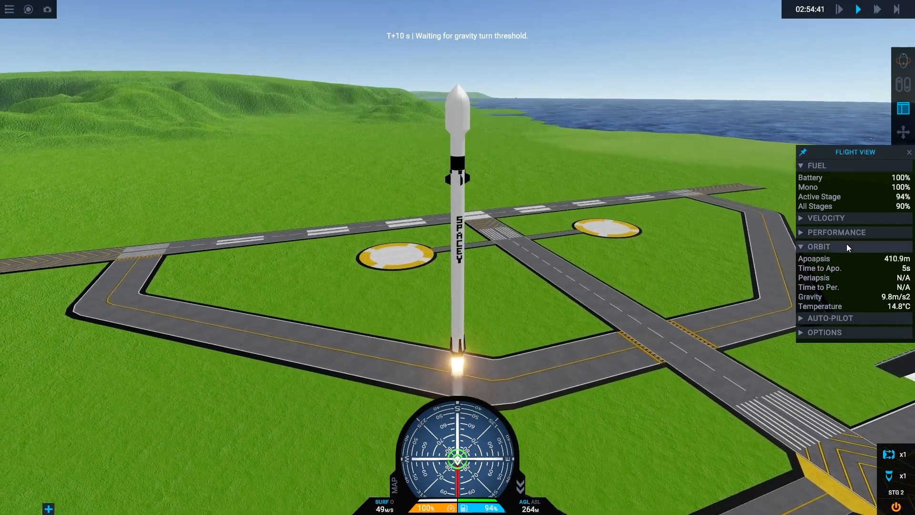
pyautogui.click(837, 231)
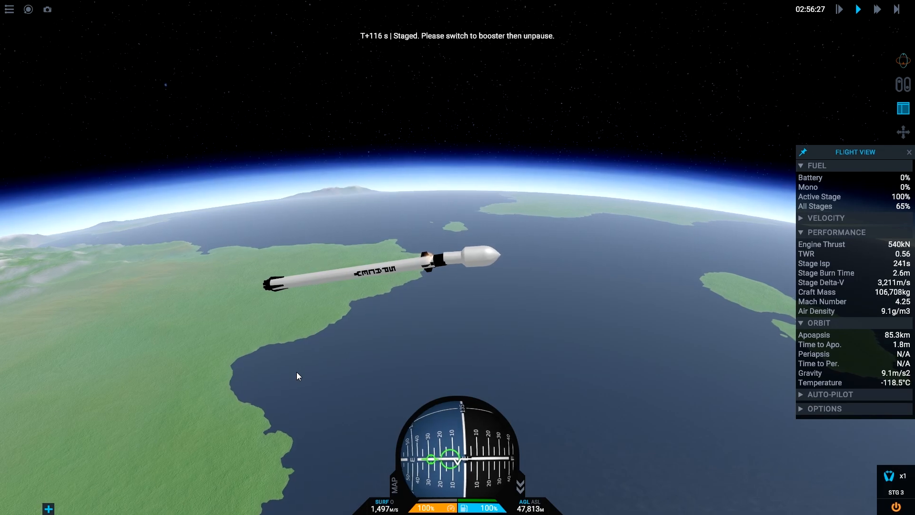
# Step: Take control of the separated booster and view it on the planet map
pyautogui.click(839, 8)
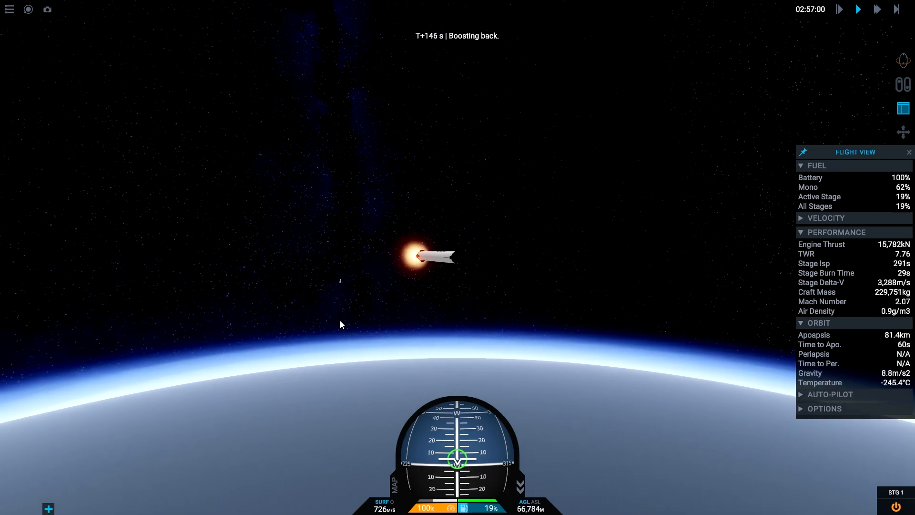
pyautogui.click(395, 483)
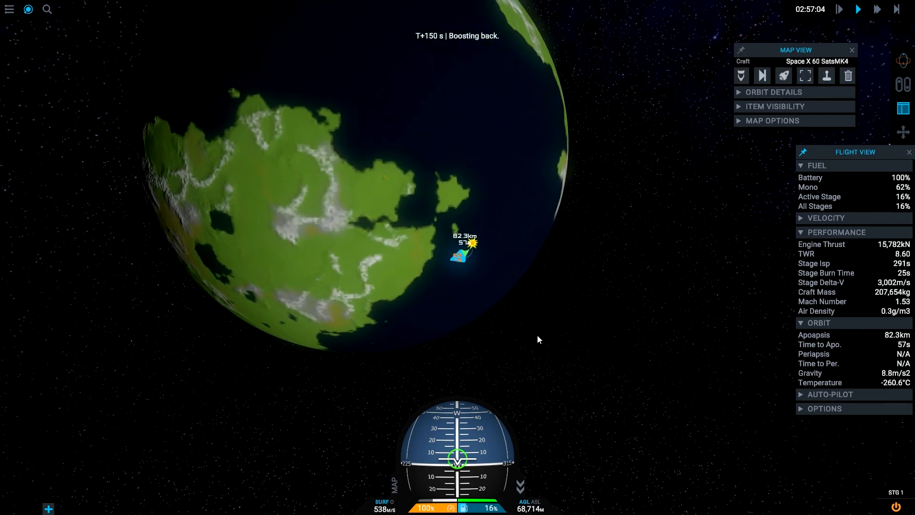
# Step: Take control of the Space X 60 SatsMK4 upper stage from the map
pyautogui.click(775, 107)
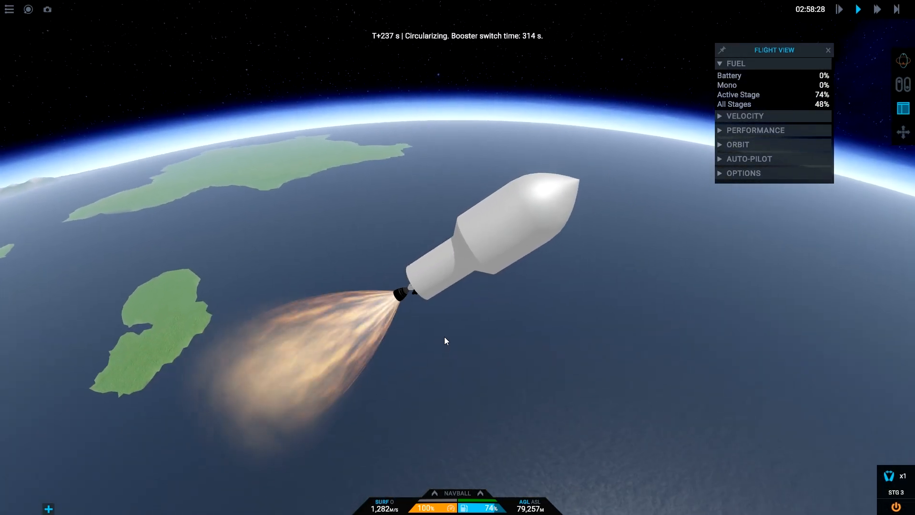
# Step: Switch control back to the spent booster at its switch time
pyautogui.click(755, 130)
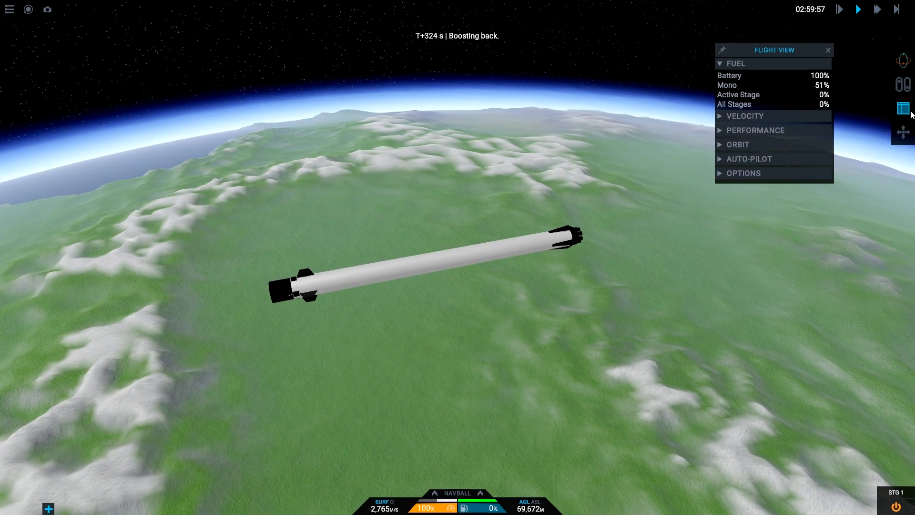
# Step: Hide the flight readouts and request control of Space X 60 SatsMK4
pyautogui.click(828, 50)
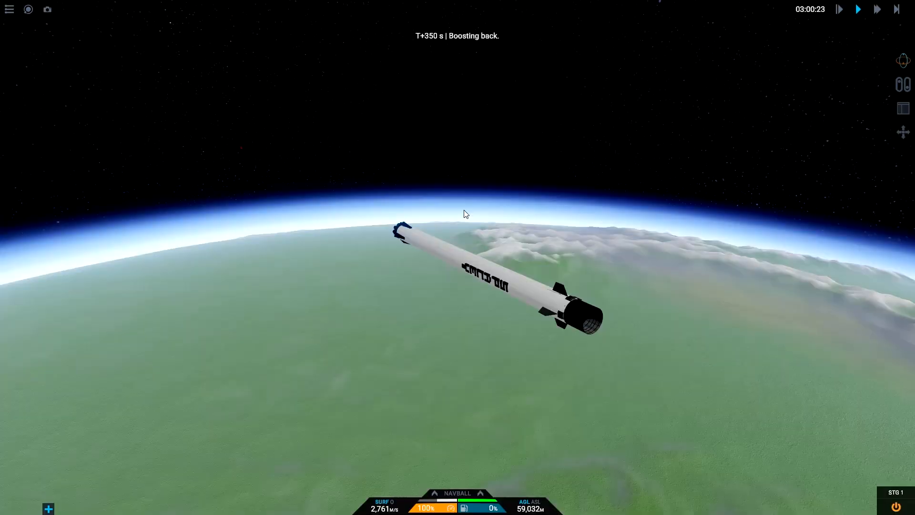
pyautogui.click(902, 109)
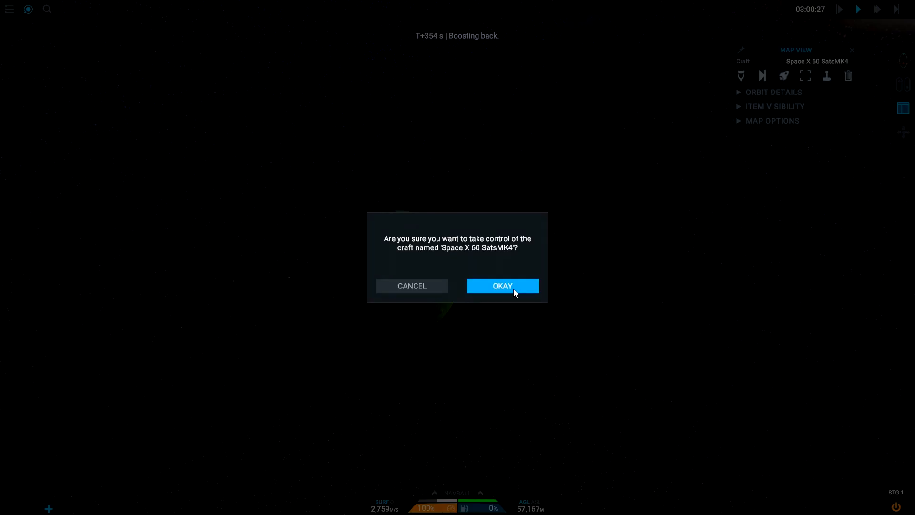
# Step: Confirm taking control of the Space X 60 SatsMK4 satellite carrier with OKAY
pyautogui.click(501, 286)
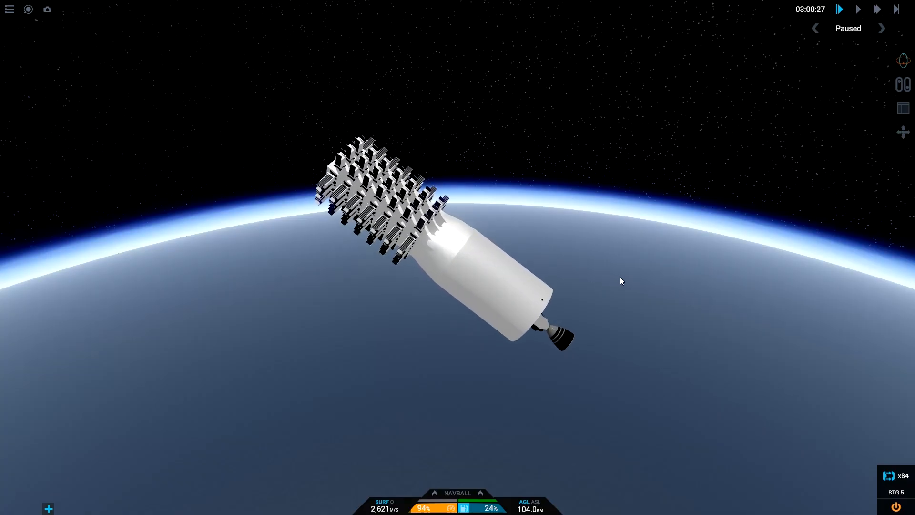
# Step: Resume the paused flight so the carrier's upper stage can reach orbit
pyautogui.click(839, 9)
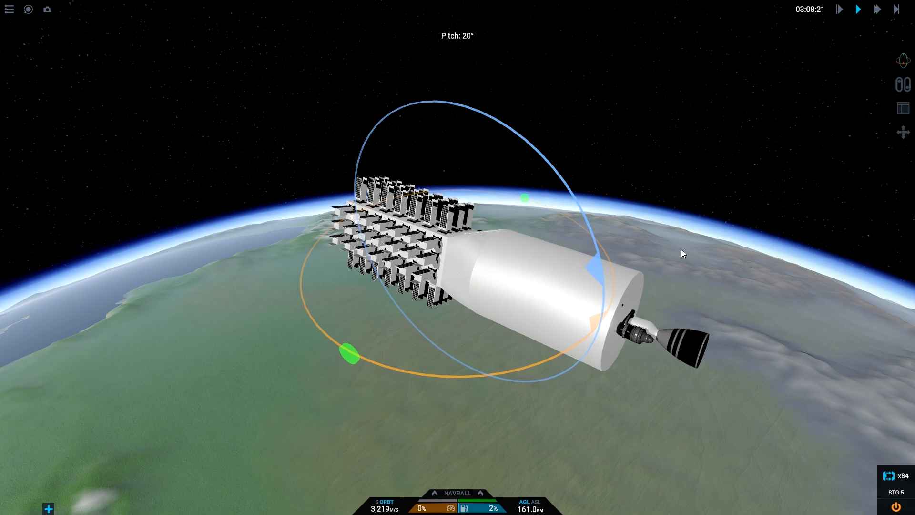
# Step: Adjust time warp while the released SatsMK4-78 craft coasts at 161 km
pyautogui.click(876, 9)
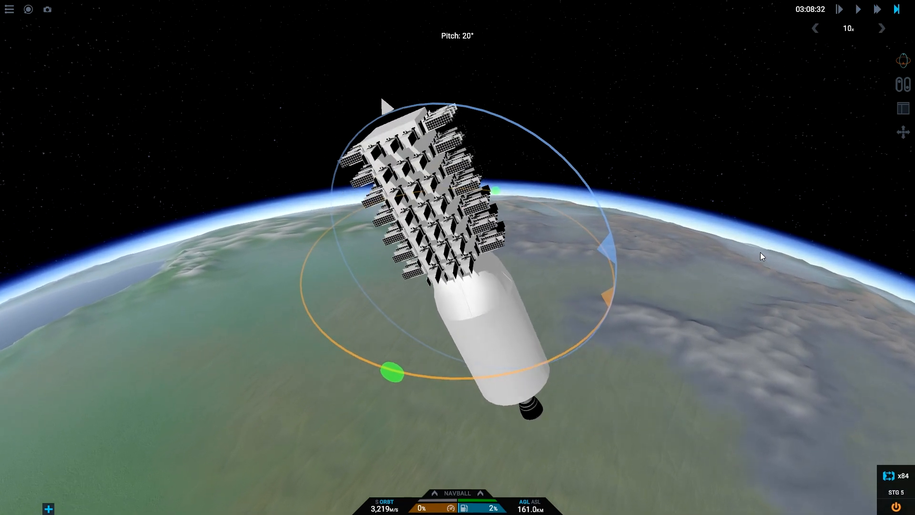
pyautogui.click(814, 28)
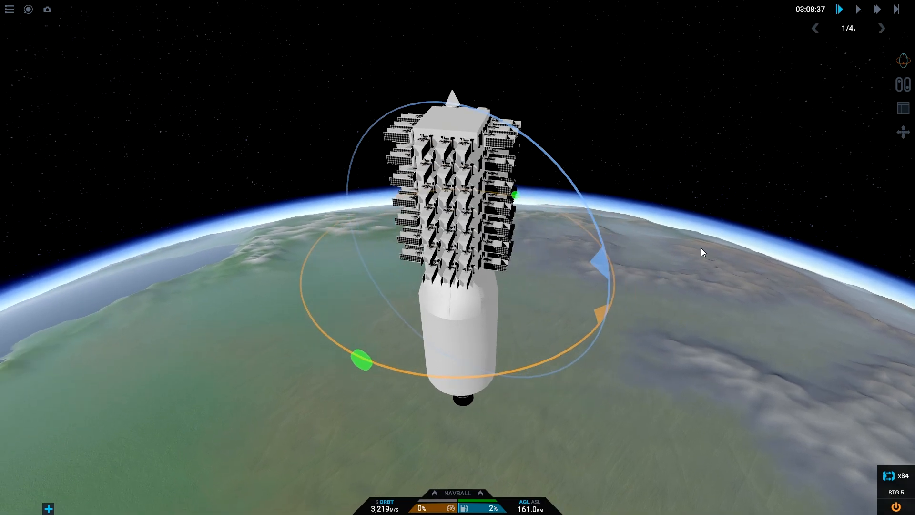
pyautogui.click(858, 8)
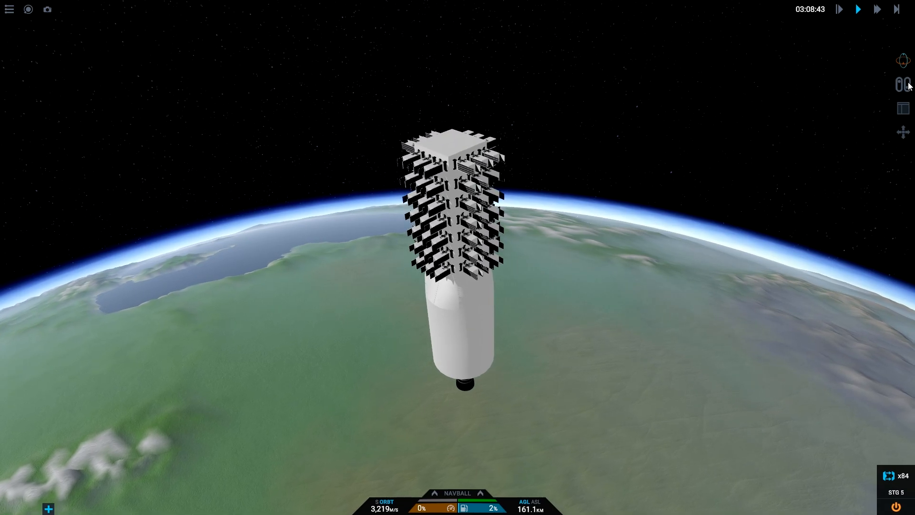
pyautogui.moveTo(903, 108)
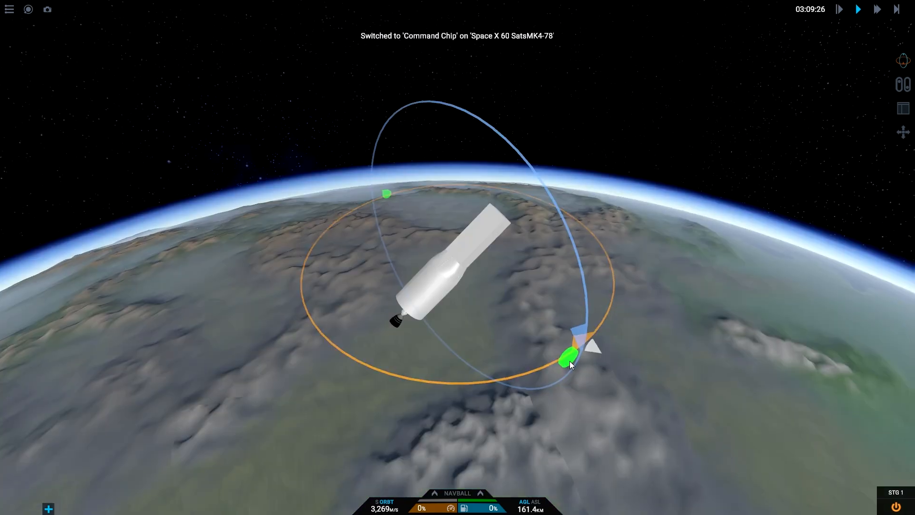
pyautogui.click(876, 9)
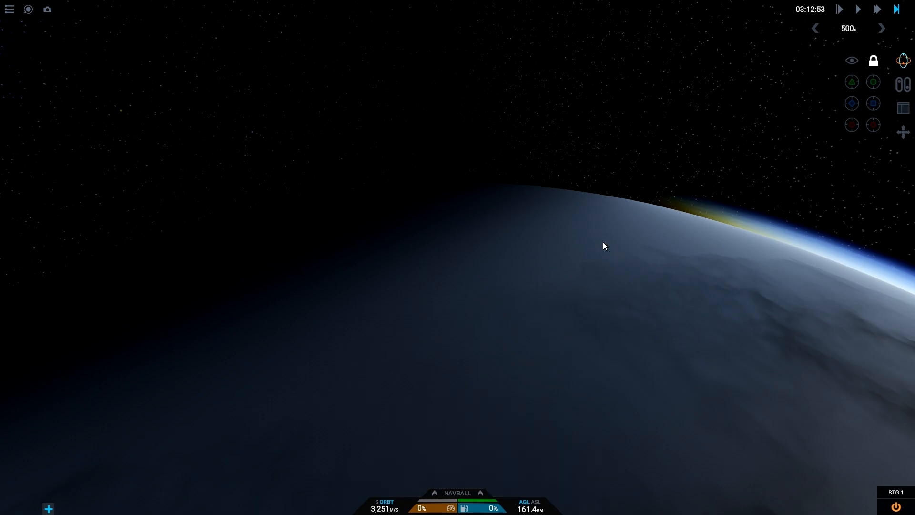
pyautogui.moveTo(850, 82)
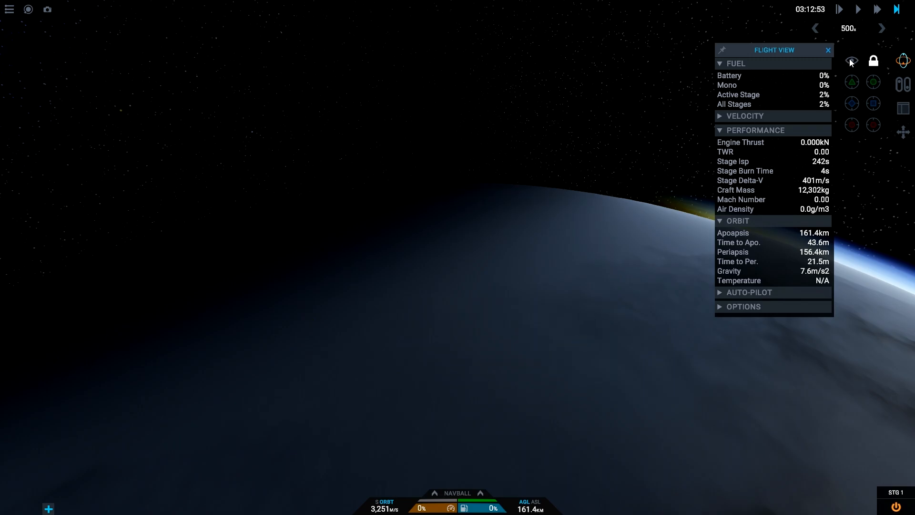
# Step: Set time warp to 500x and check the 161.4 × 156.4 km orbit readout
pyautogui.click(852, 60)
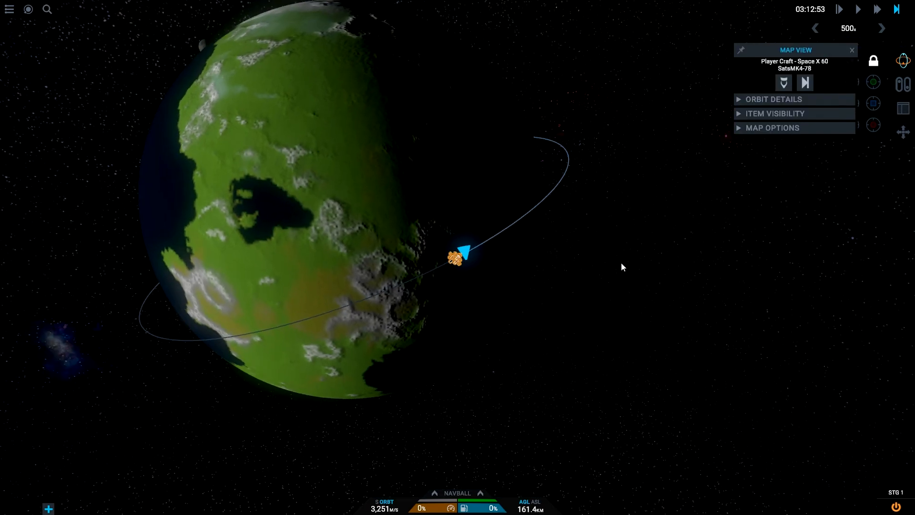
# Step: View the SatsMK4-78 craft's orbit line around Kerbin in Map View
pyautogui.click(852, 50)
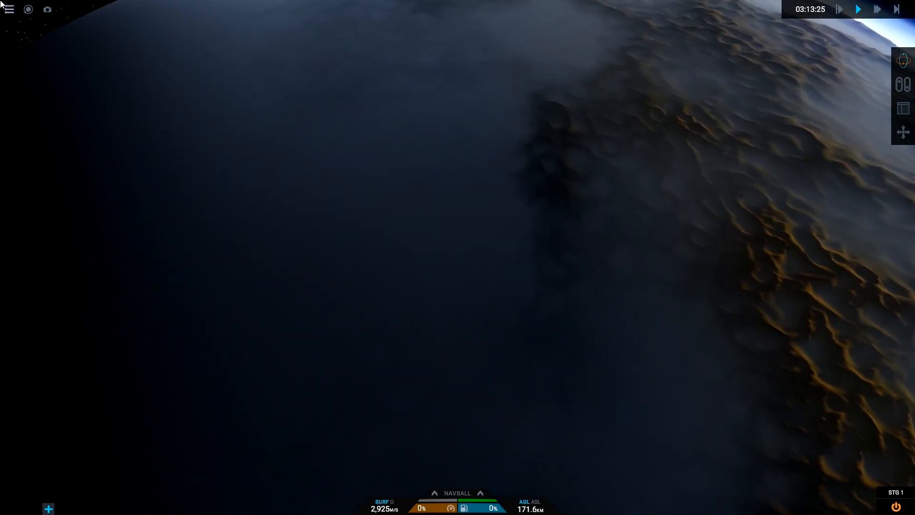
# Step: Point the stage retrograde, burn off its fuel, and raise time warp to 25x
pyautogui.click(876, 8)
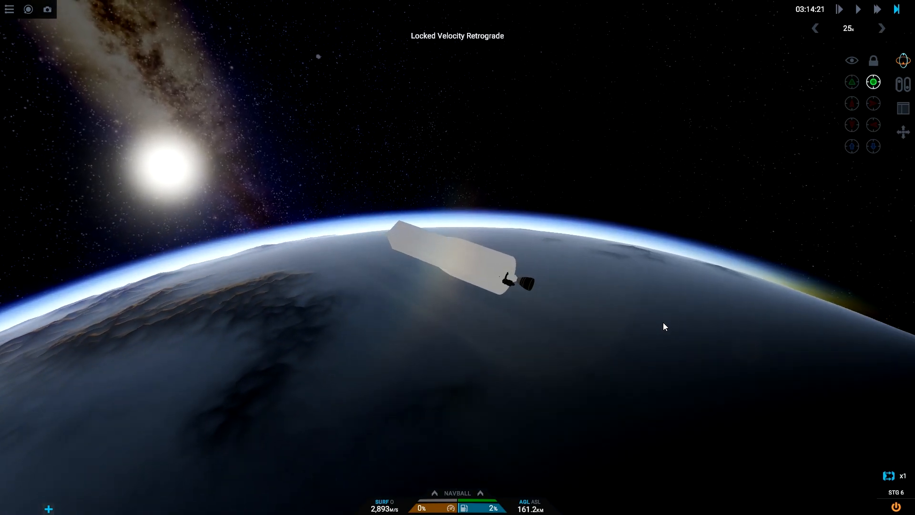
pyautogui.click(815, 29)
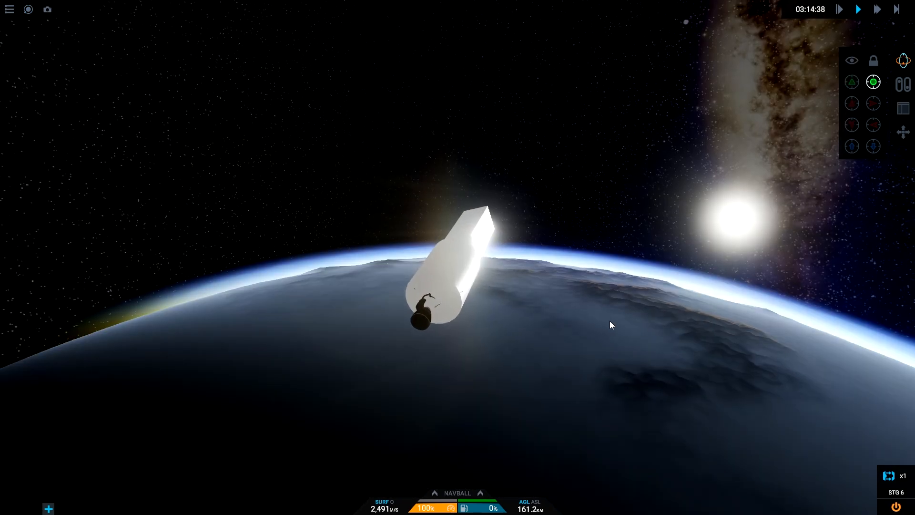
pyautogui.click(877, 9)
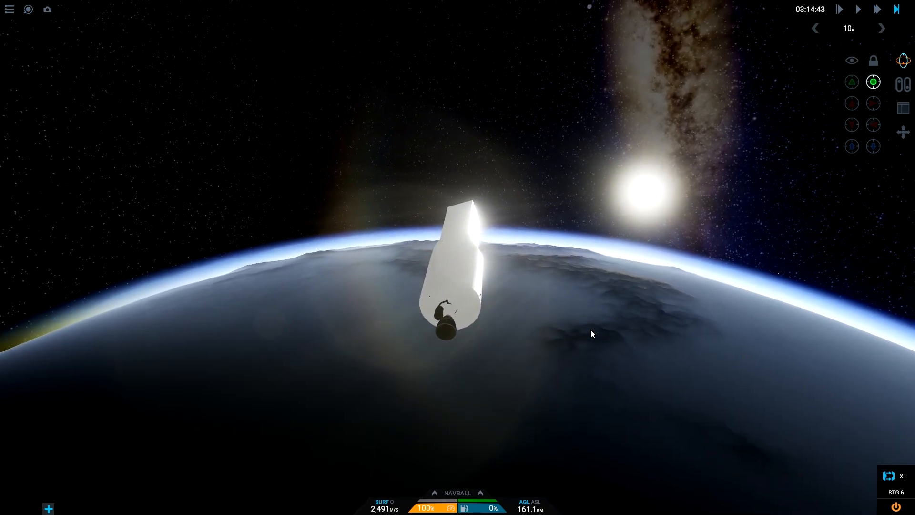
pyautogui.click(882, 29)
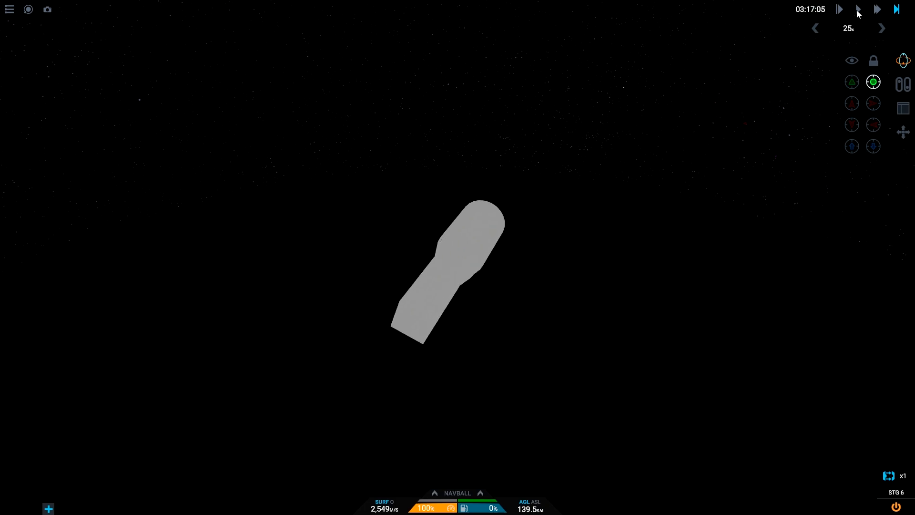
# Step: Switch to the orbital map showing the SatsMK4 stage and nearby satellite icons
pyautogui.click(858, 9)
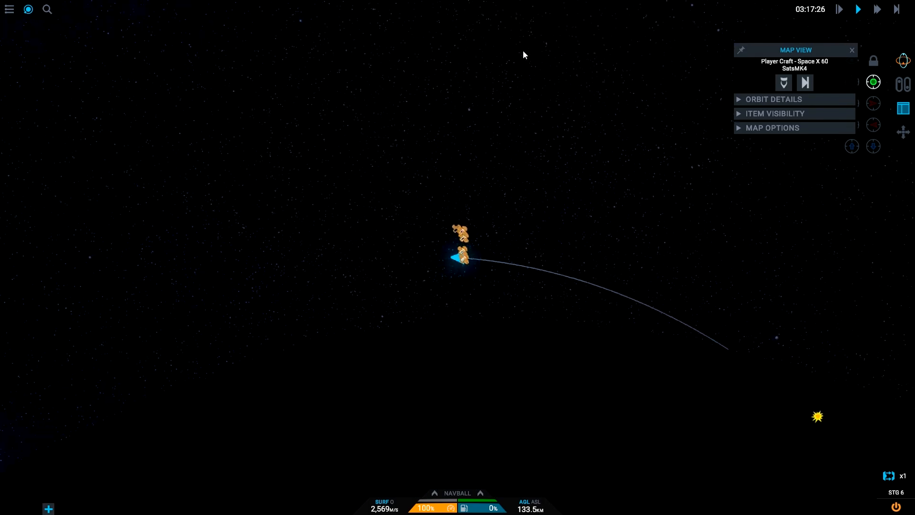
# Step: Take control of satellite Space X 60 SatsMK4-86, confirm, and return to the map
pyautogui.click(852, 50)
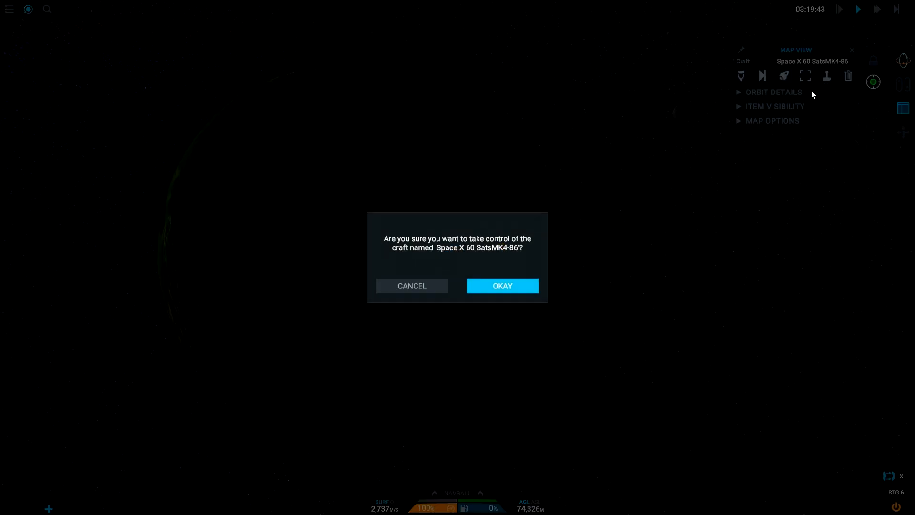
pyautogui.moveTo(503, 286)
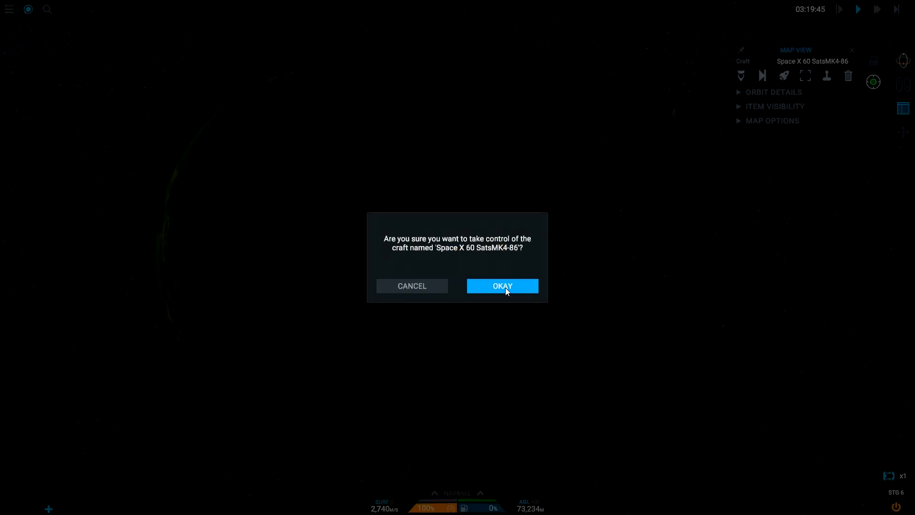
pyautogui.click(502, 286)
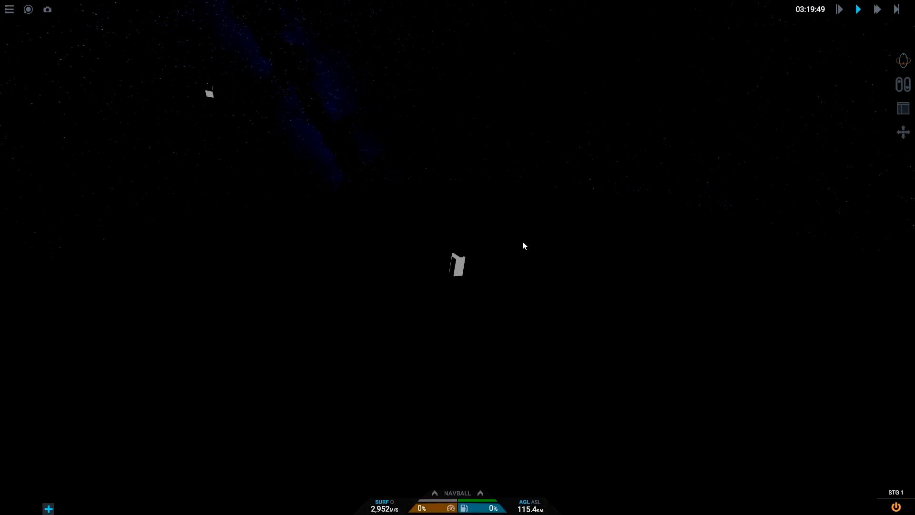
pyautogui.click(903, 108)
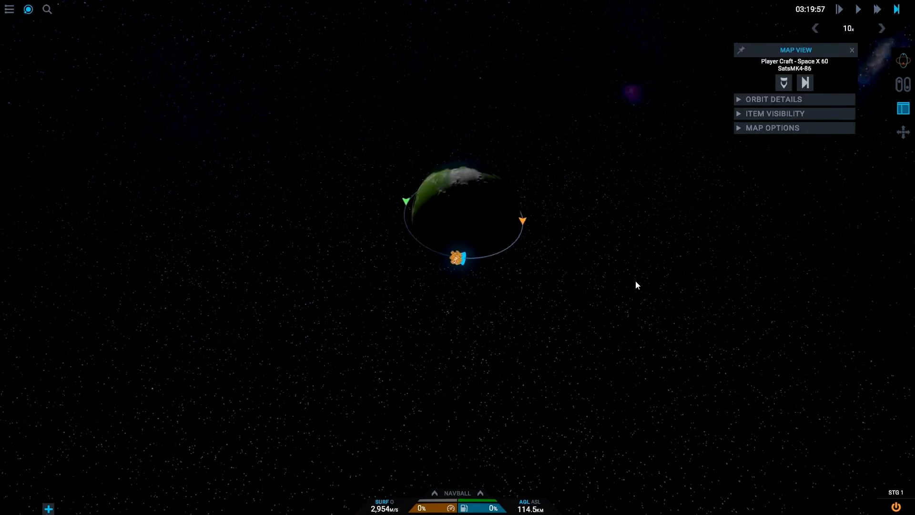
# Step: Warp time up to 250,000x with the map centred on Kerbin, then drop to 10x
pyautogui.click(882, 28)
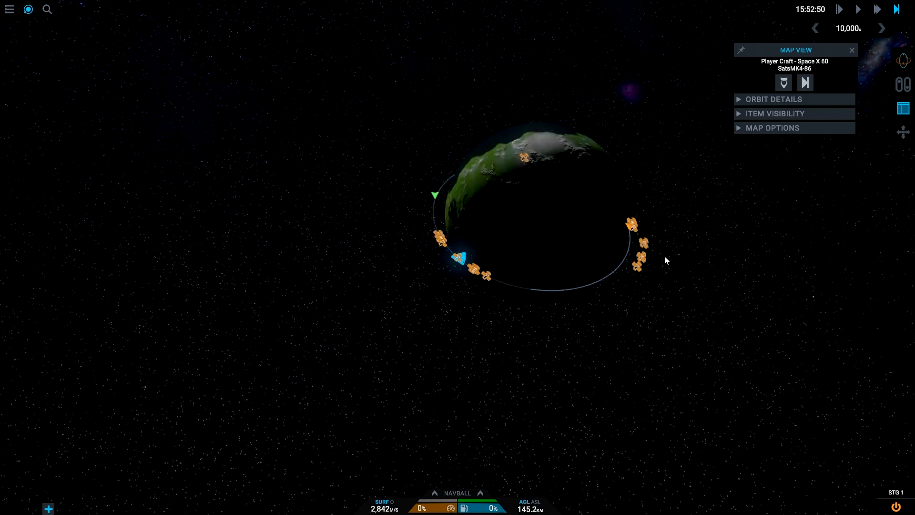
pyautogui.click(814, 28)
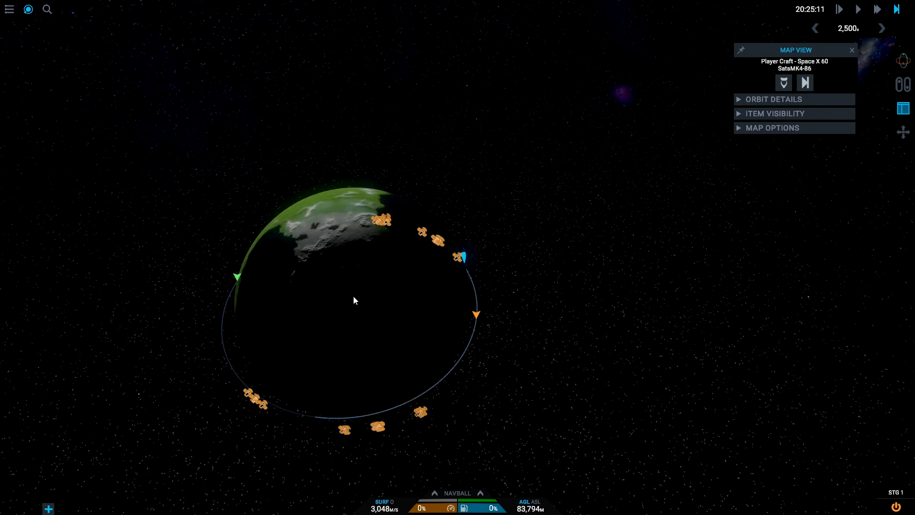
pyautogui.click(814, 28)
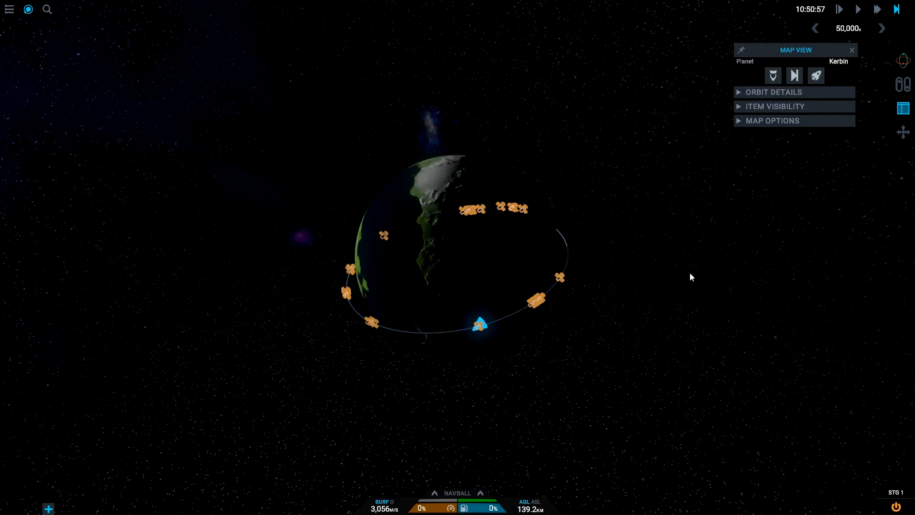
pyautogui.click(882, 28)
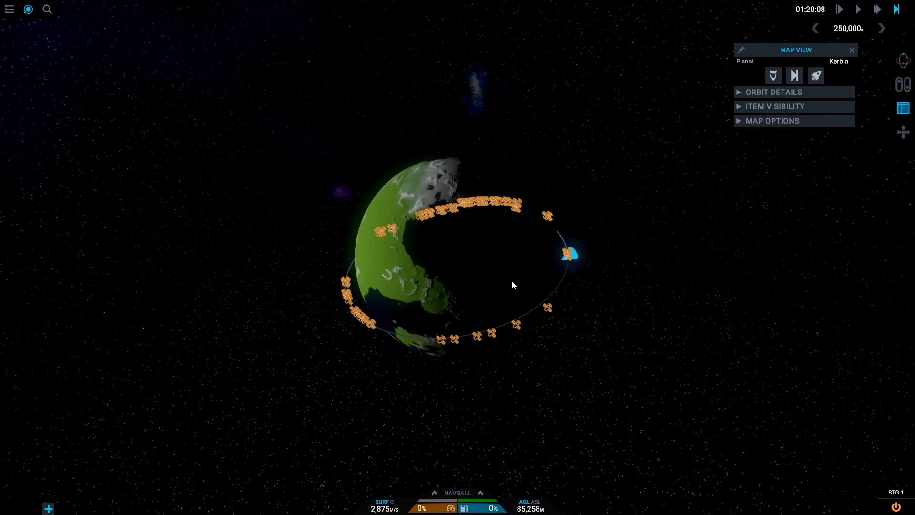
pyautogui.click(815, 28)
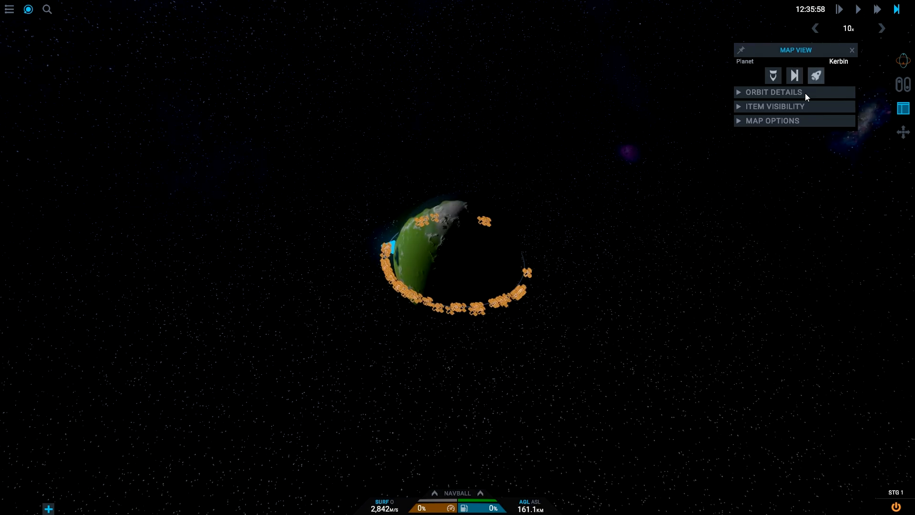
# Step: Expand Map Options and Orbit Details, then enable the Craft Orbits toggle
pyautogui.click(772, 120)
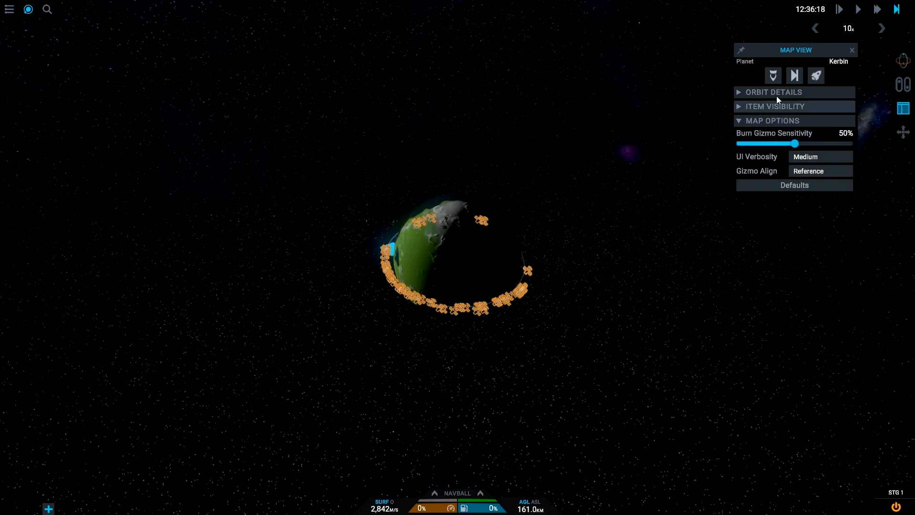
pyautogui.click(773, 92)
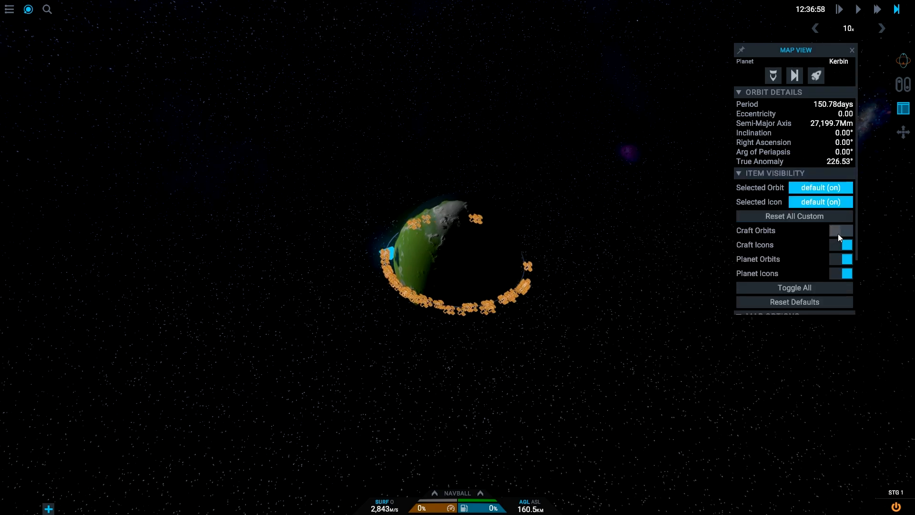
pyautogui.click(841, 229)
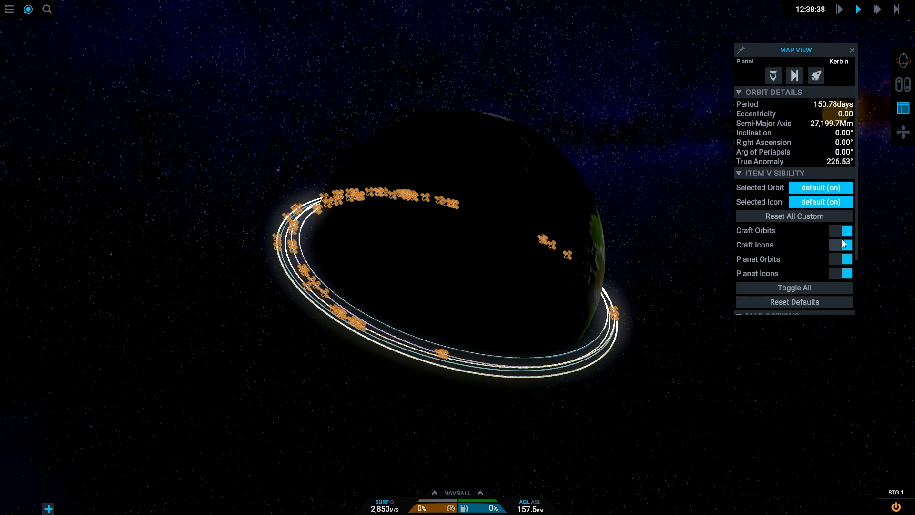
# Step: In Item Visibility, turn Craft Orbits off and Craft Icons back on
pyautogui.click(840, 245)
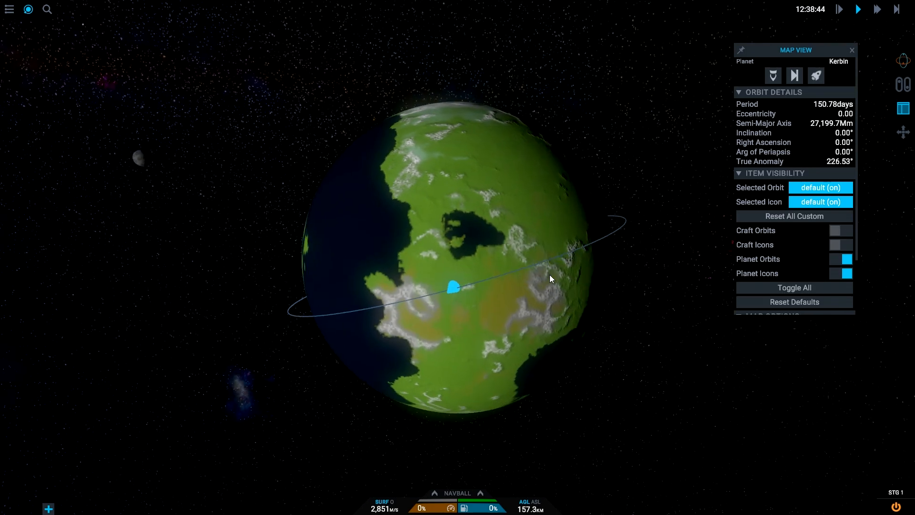
pyautogui.click(840, 244)
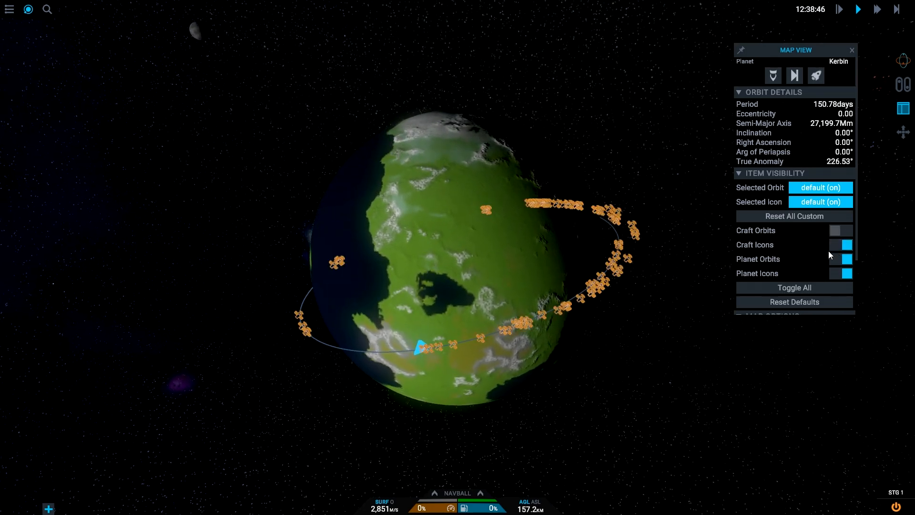